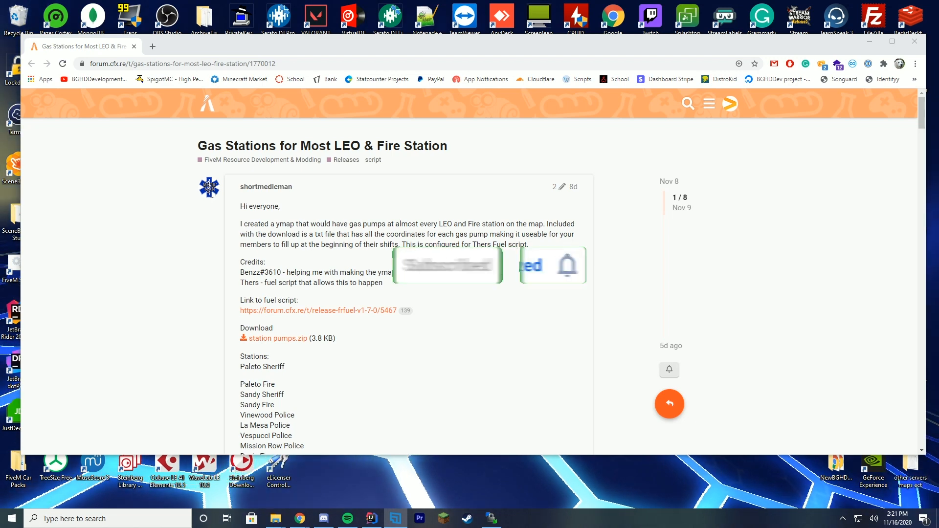
# Dismiss the forum notification and scroll down to the station pumps download link
pyautogui.click(446, 265)
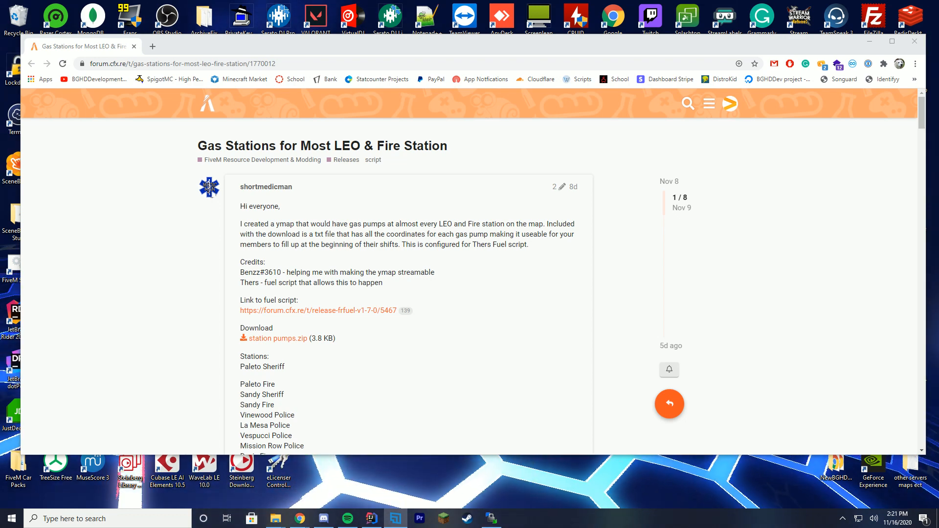
pyautogui.scroll(-3)
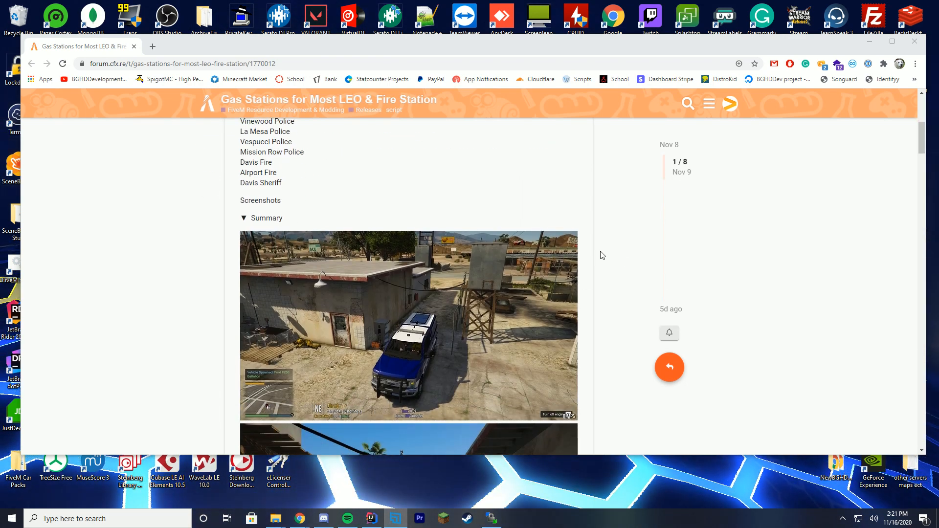
pyautogui.scroll(-3)
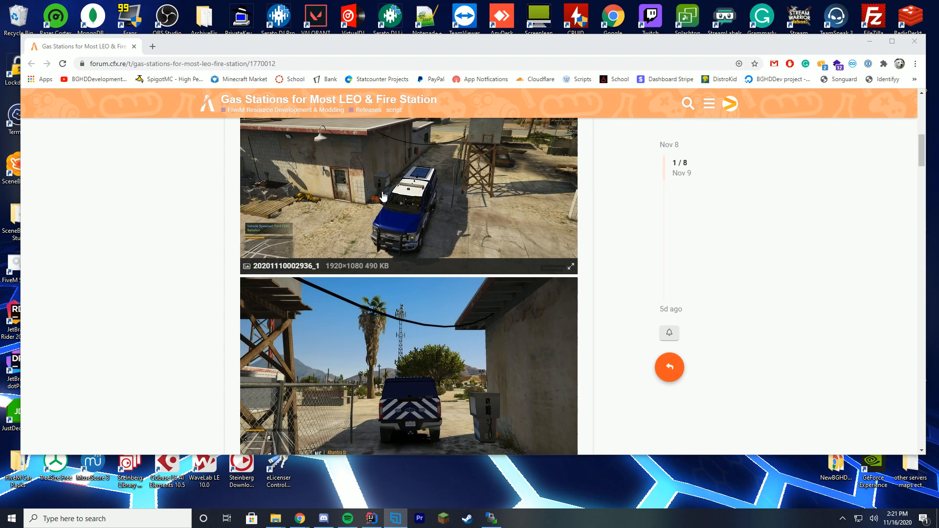
pyautogui.scroll(-3)
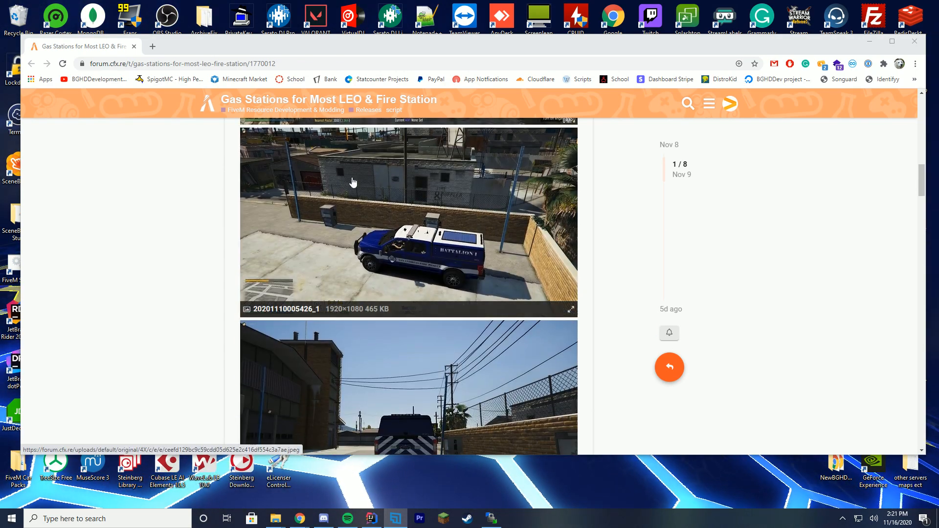
pyautogui.scroll(-3)
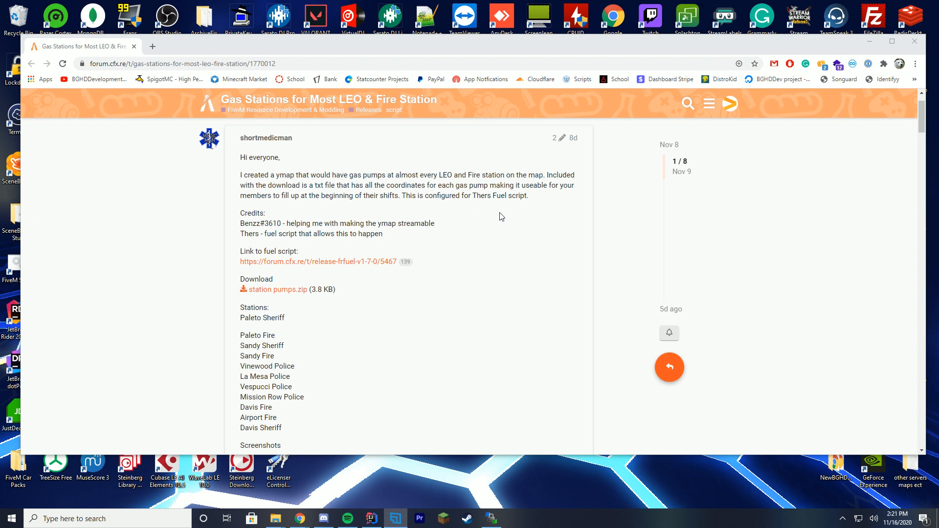
# Download station pumps.zip, open it in WinRAR, and read 'read me plz.txt'
pyautogui.click(278, 289)
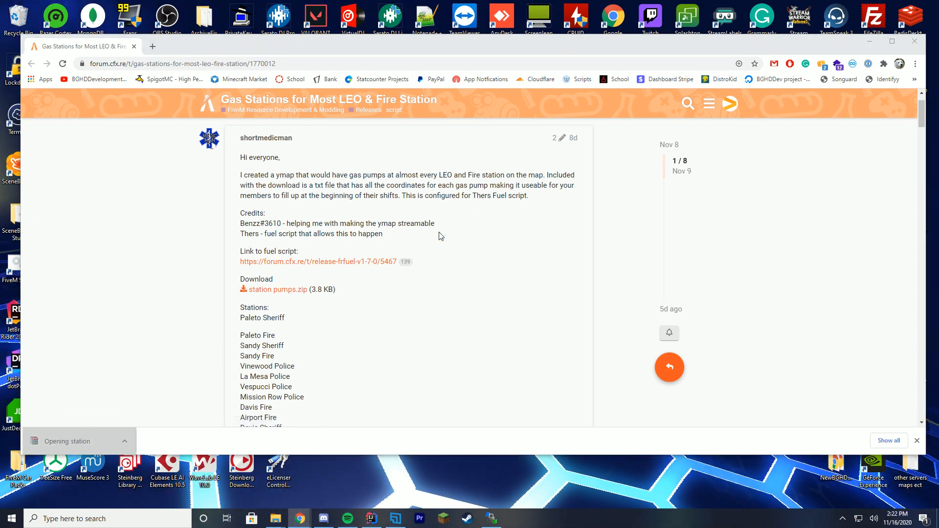
pyautogui.click(277, 289)
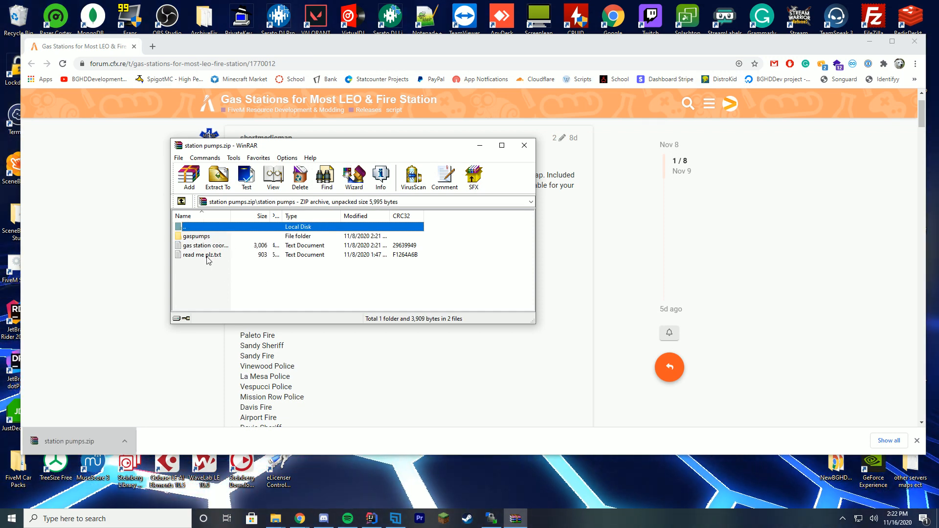
pyautogui.click(200, 254)
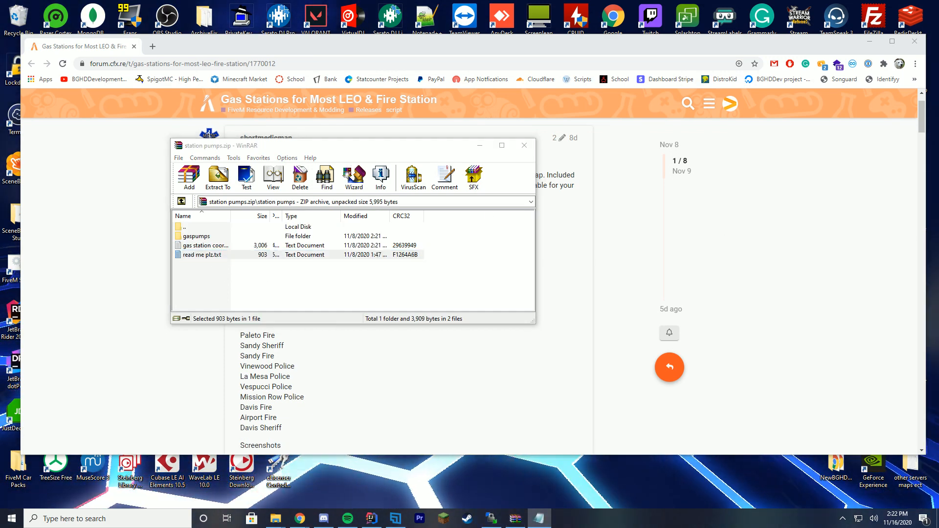
pyautogui.doubleClick(203, 254)
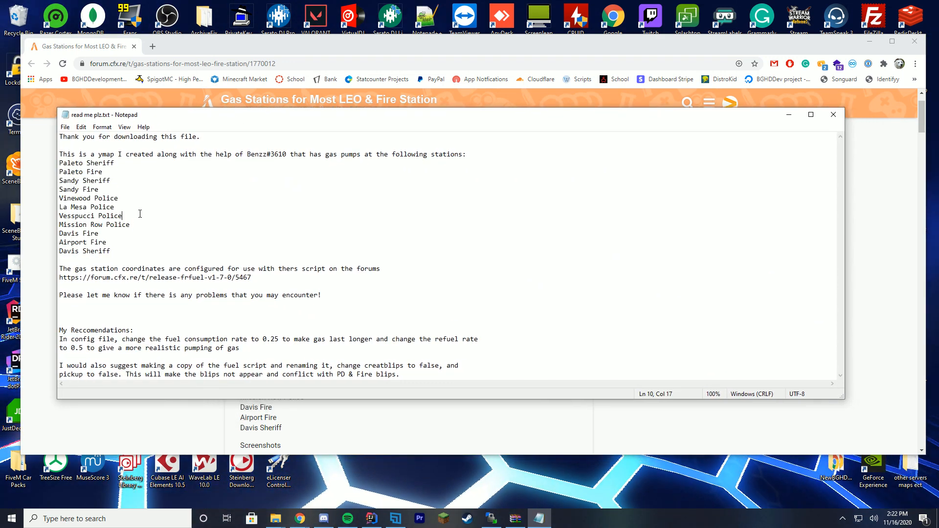
pyautogui.moveTo(132, 269); pyautogui.dragTo(287, 268)
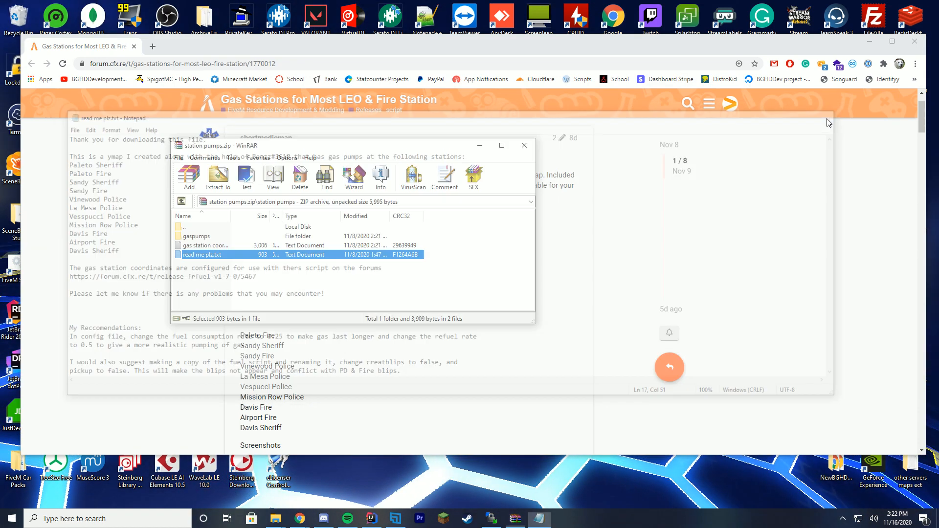
pyautogui.doubleClick(205, 245)
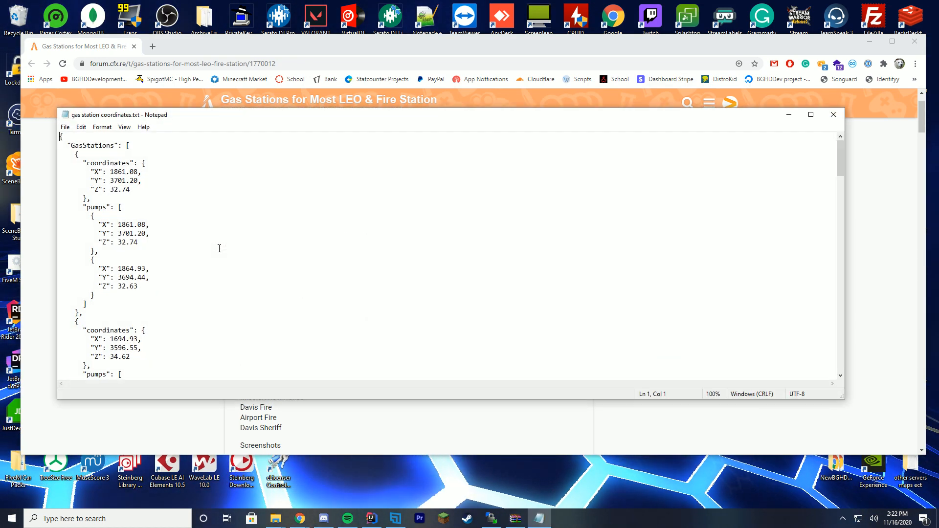
pyautogui.scroll(-3)
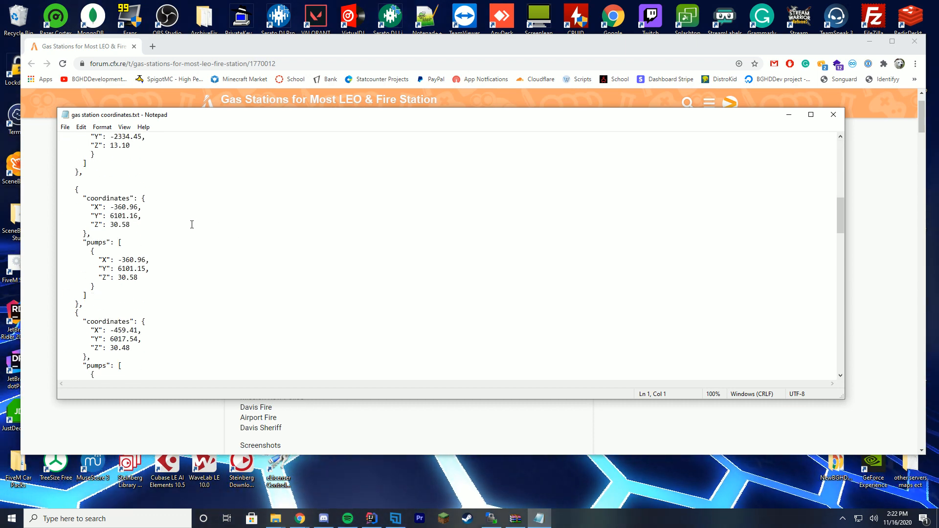
pyautogui.scroll(-3)
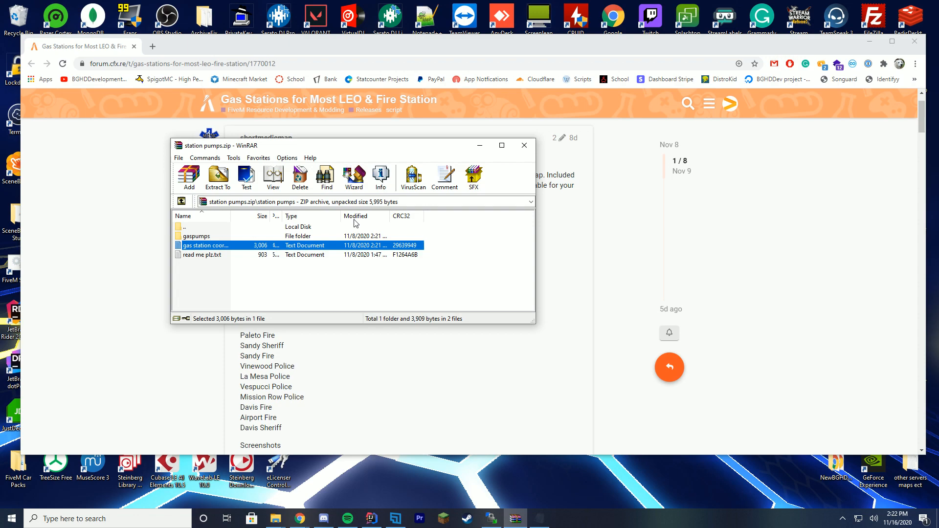
# Bring up the C:\FiveM\server-data\resources folder holding the copied gaspumps folder
pyautogui.click(196, 235)
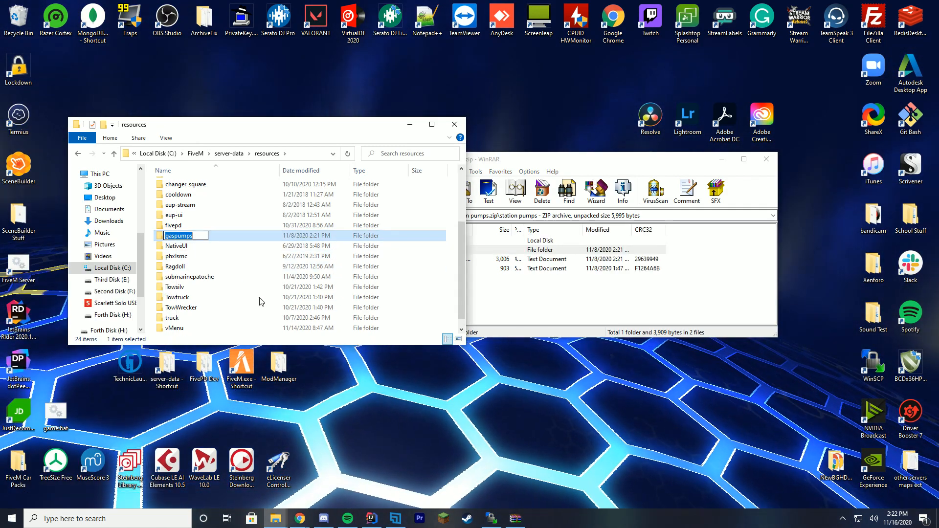
pyautogui.moveTo(174, 224)
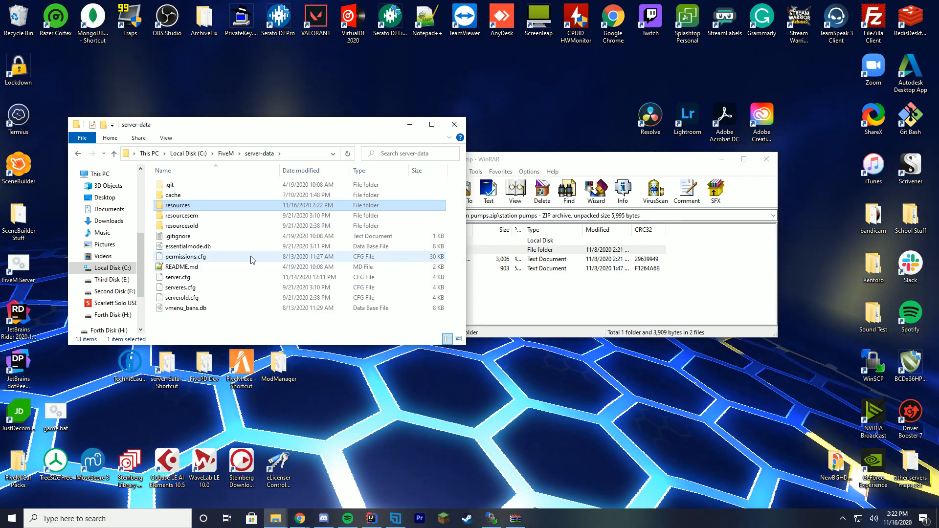
# Open server.cfg in Notepad++ and add the line 'ensure gaspumps'
pyautogui.click(176, 276)
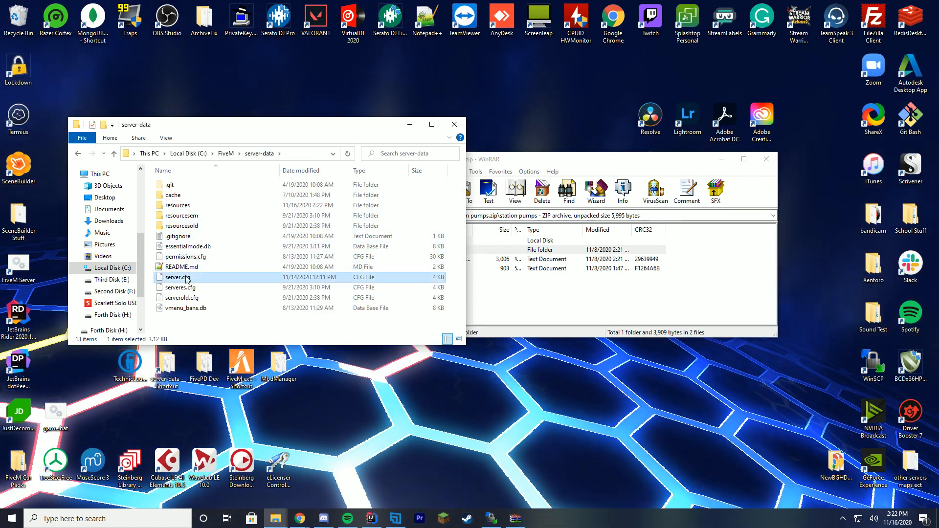
pyautogui.doubleClick(178, 277)
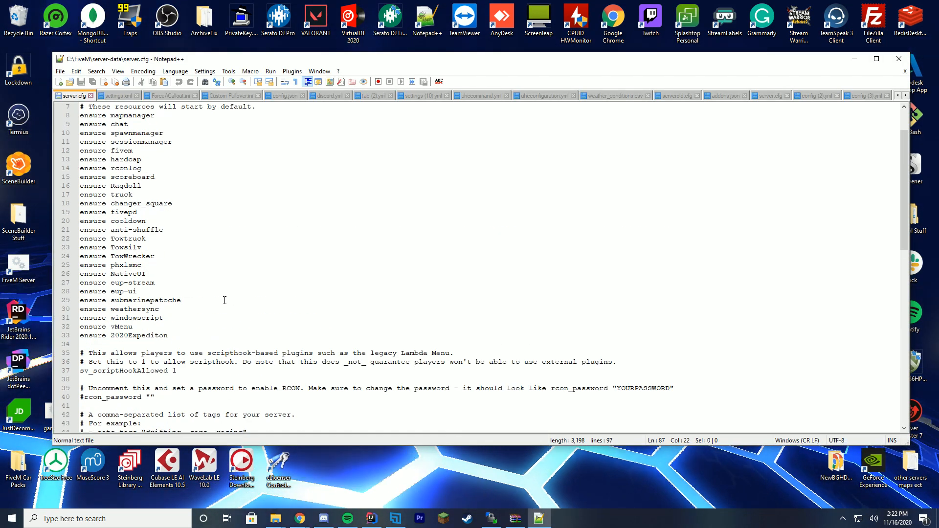
pyautogui.write('ensure gaspumps')
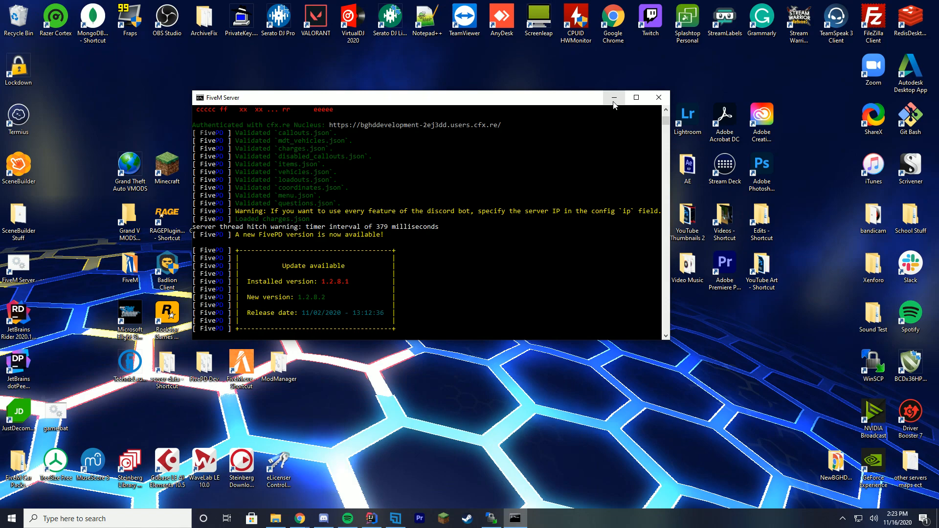
# Move the server console aside and drive the police car to a Sandy Shores pump
pyautogui.click(612, 97)
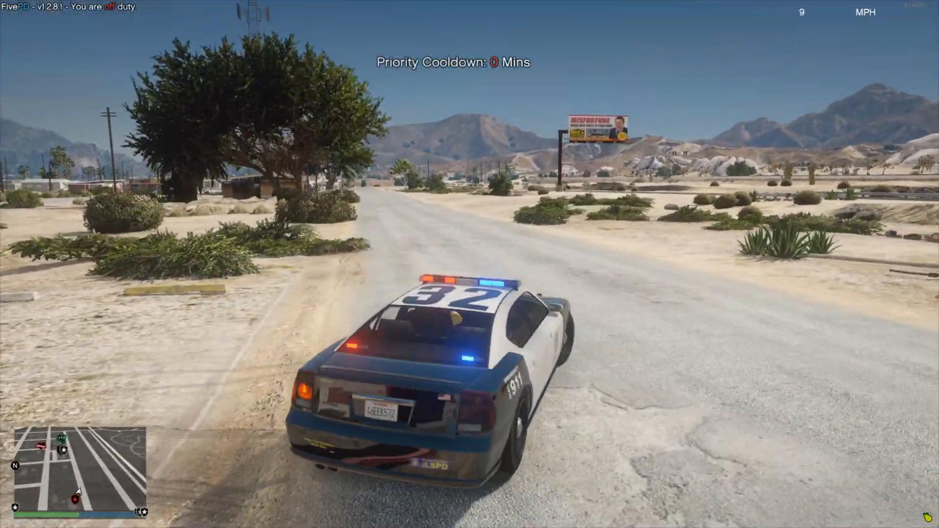
pyautogui.press('w')
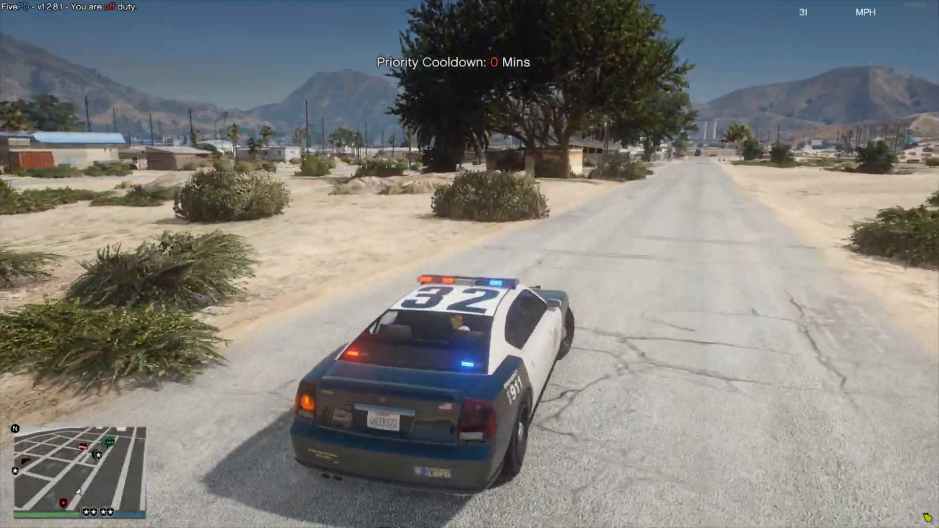
pyautogui.press('w')
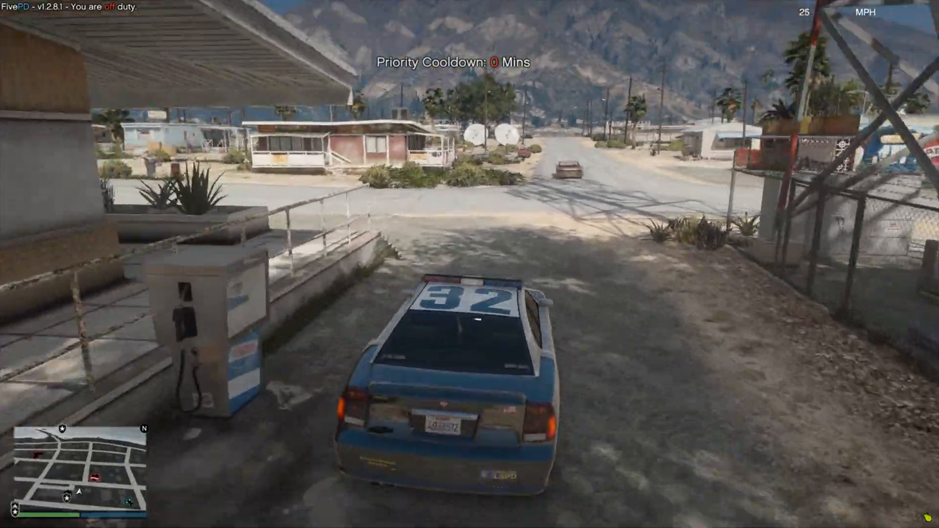
# Drive the police car away from the pump and along the desert highway
pyautogui.press('w')
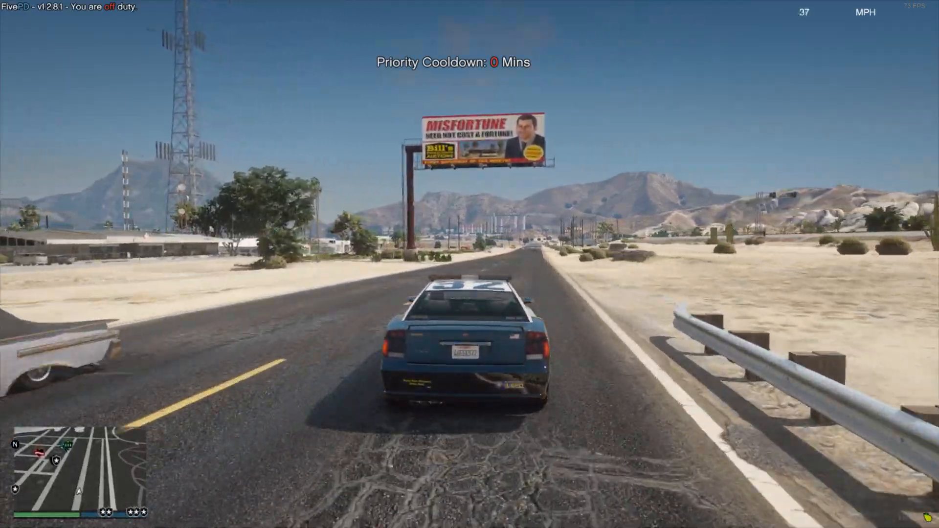
pyautogui.press('w')
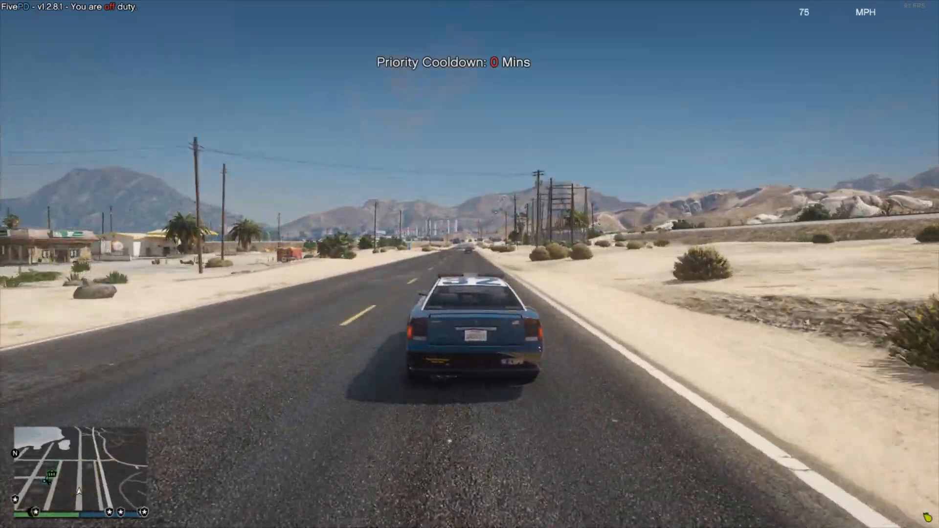
pyautogui.press('w')
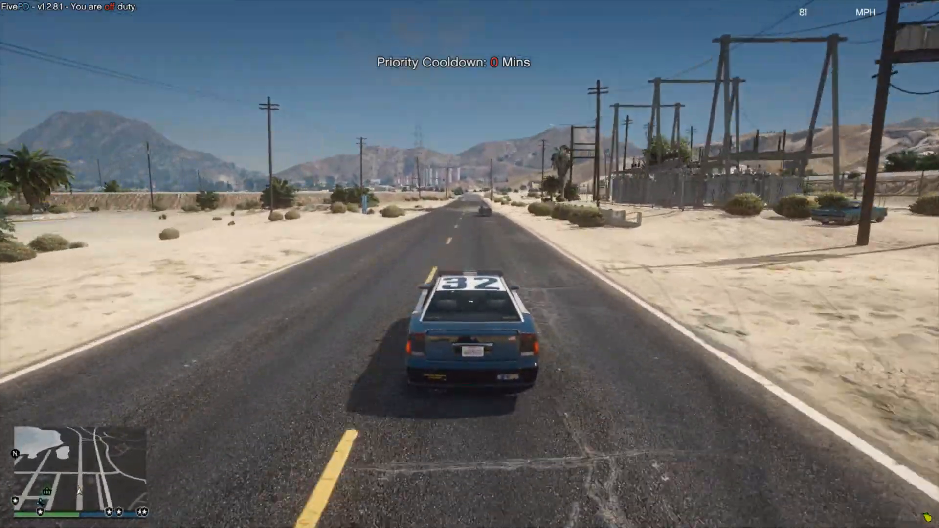